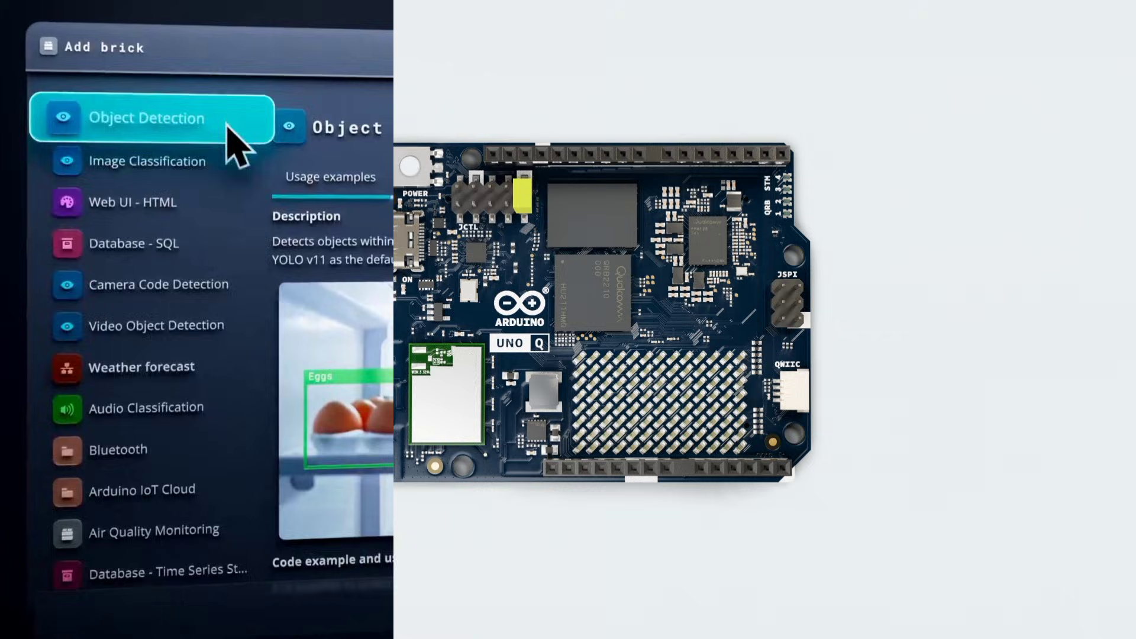
Show the Weather forecast brick's description, features and code example in the Add brick catalog
left_click(141, 366)
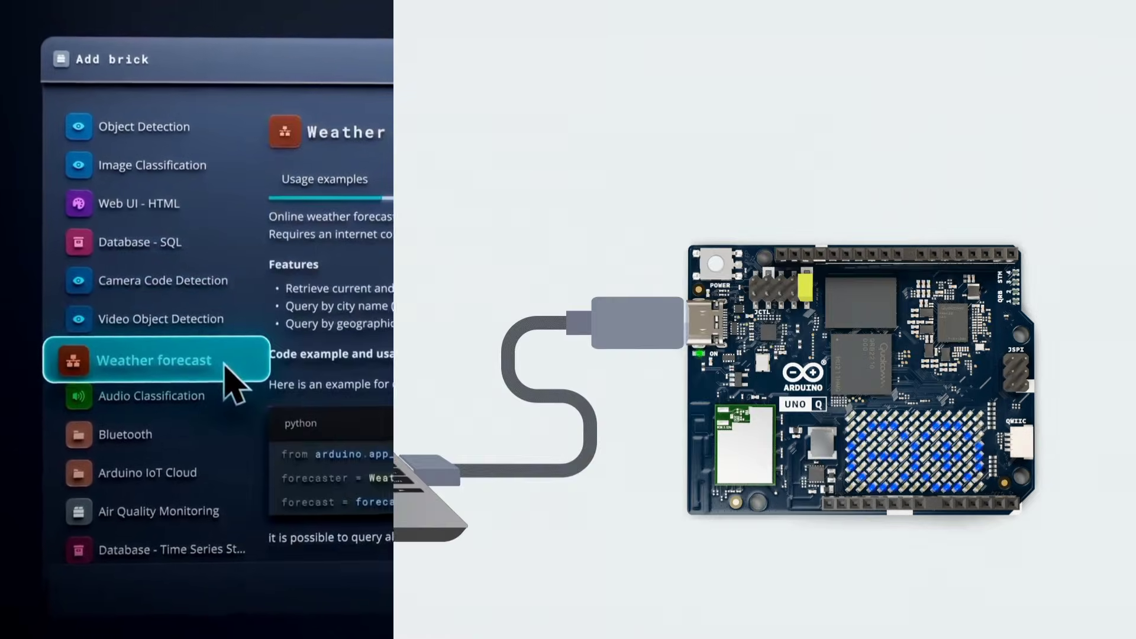